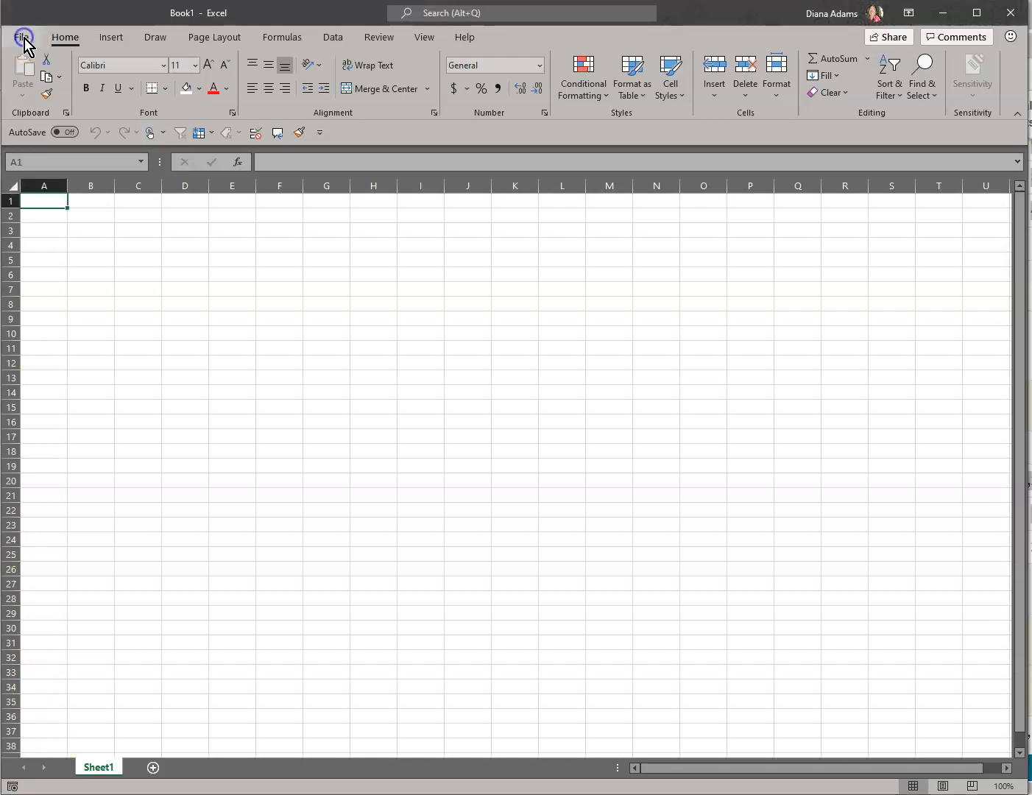
Open Excel Options from the File backstage menu
left_click(22, 37)
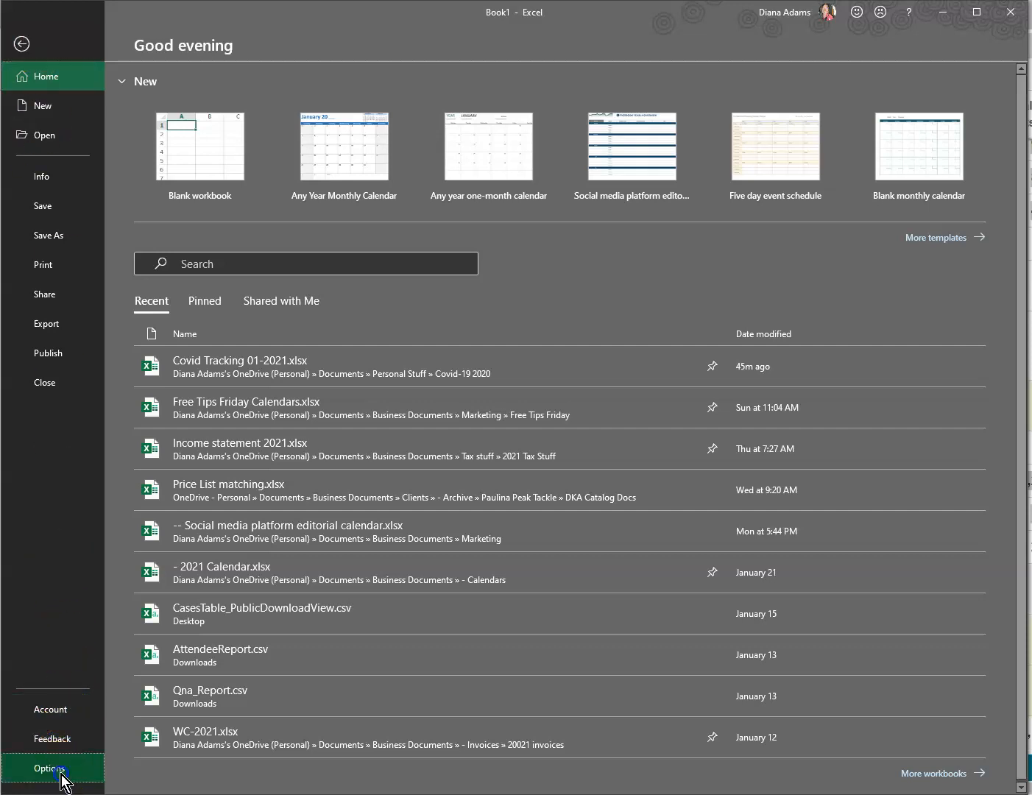
left_click(48, 768)
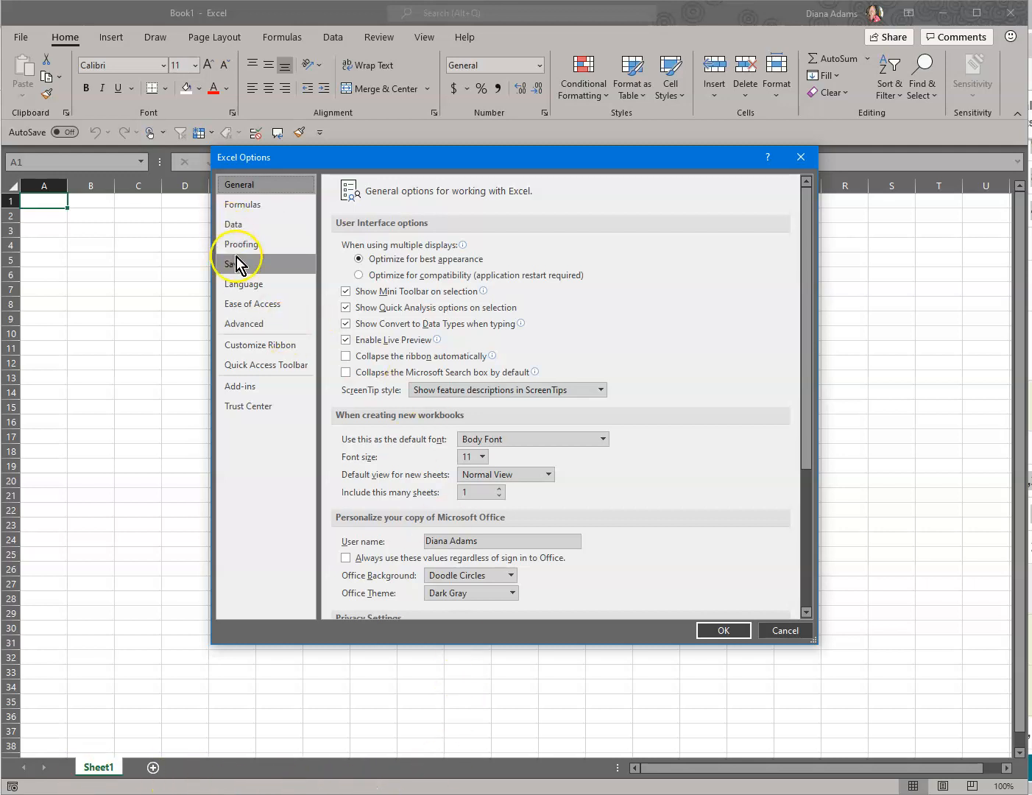
Show the Save category and scroll to the default local file location
left_click(233, 264)
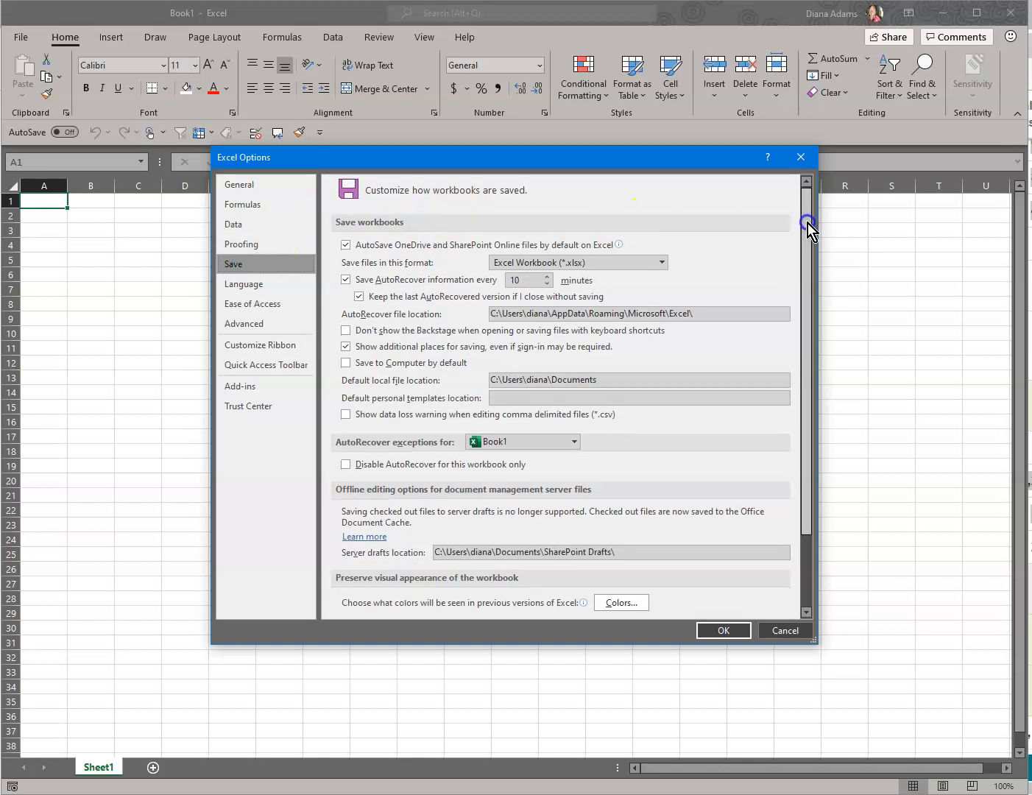
scroll("down", 3)
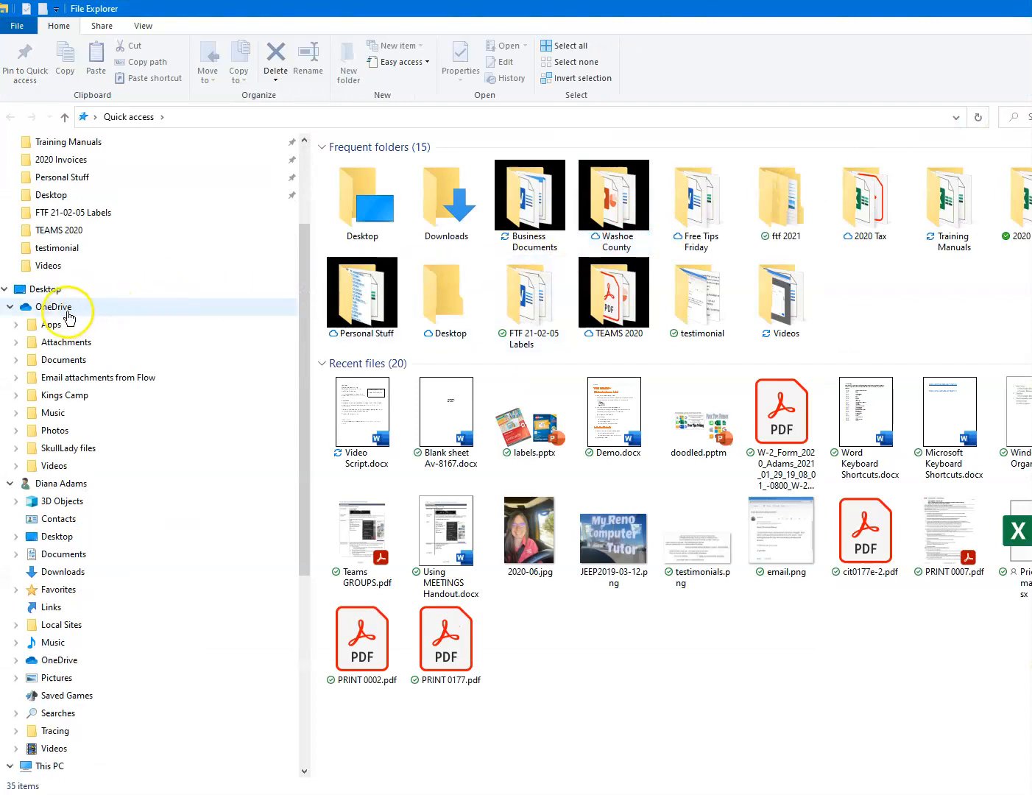
Copy the OneDrive Documents path C:\Users\diana\OneDrive\Documents from File Explorer's address bar
left_click(56, 307)
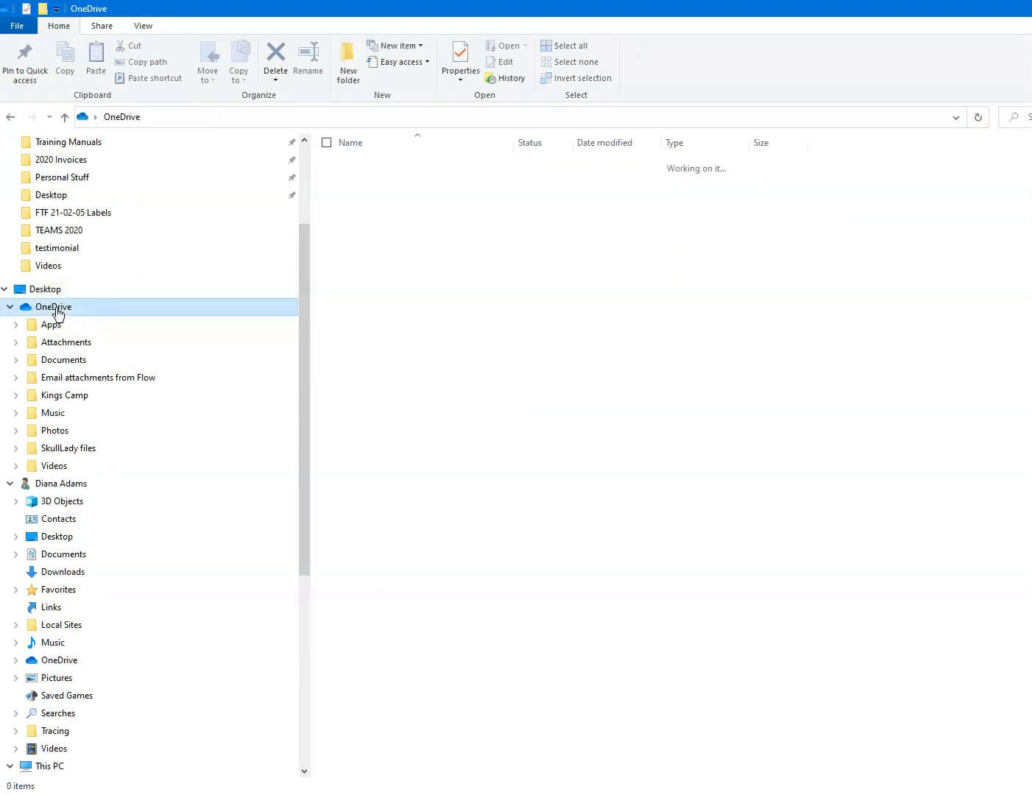
left_click(62, 359)
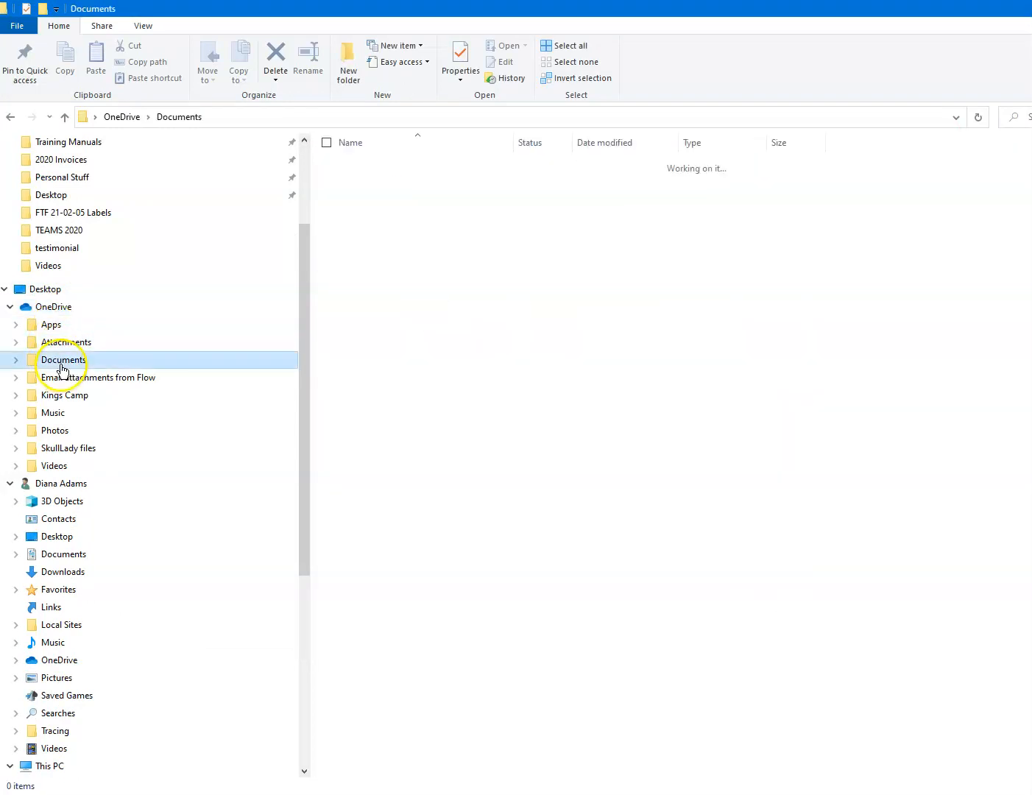
left_click(62, 360)
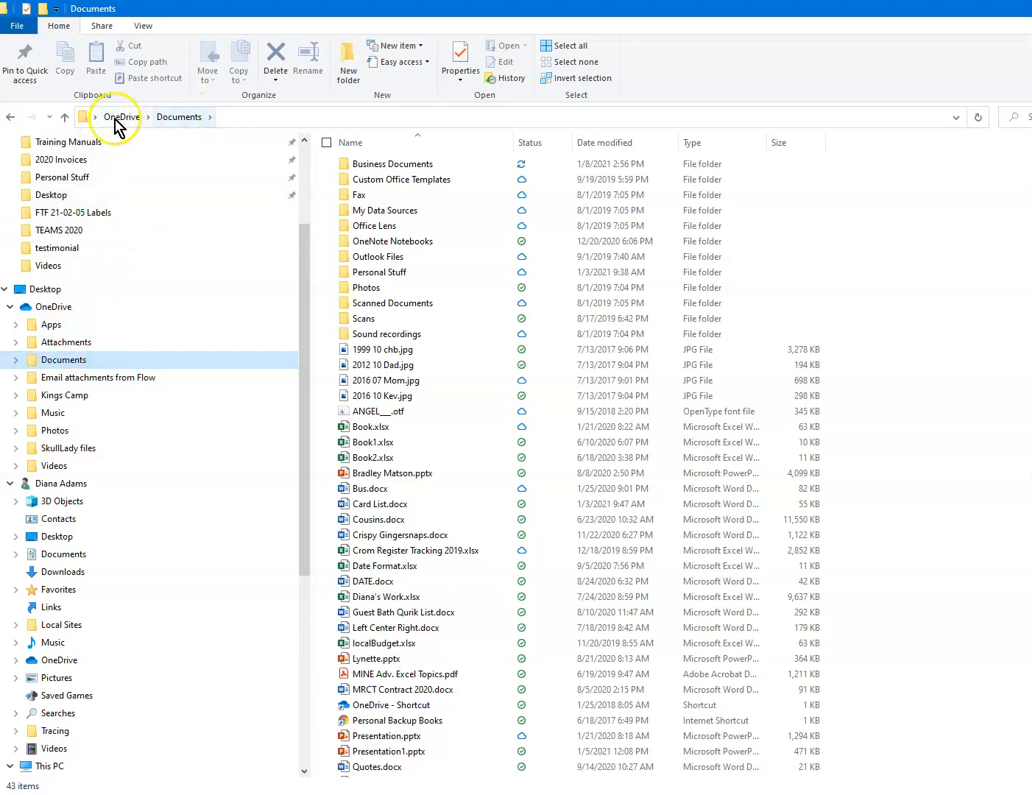
mouse_move(262, 122)
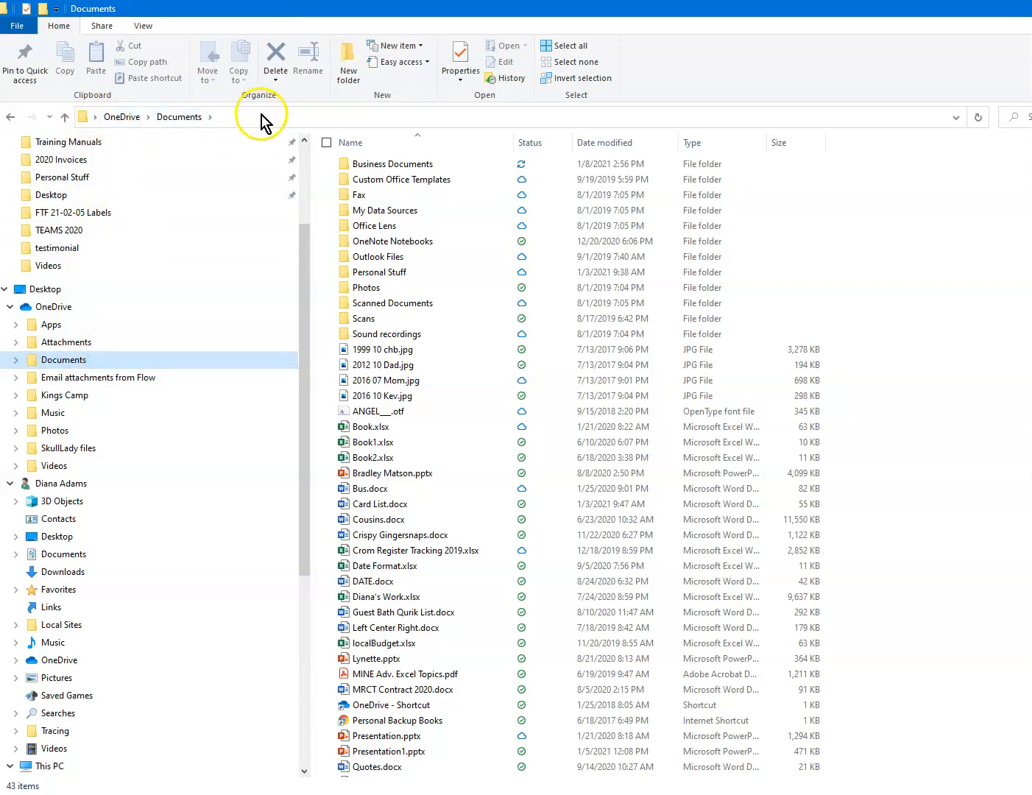
left_click(258, 117)
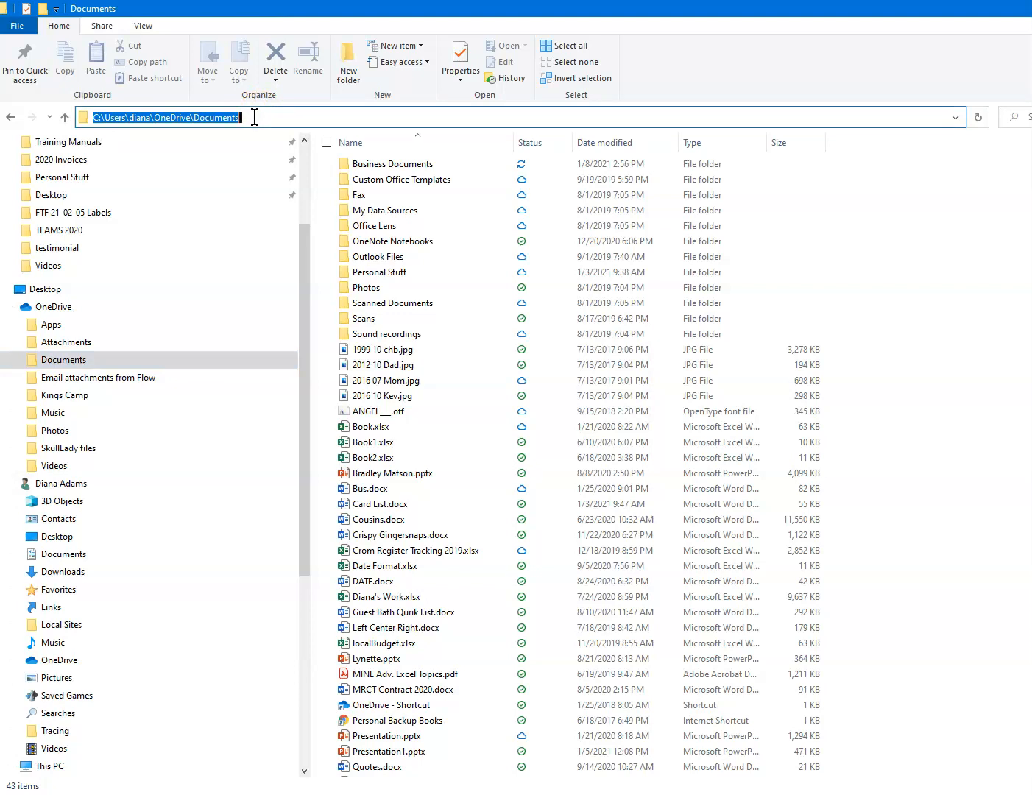
right_click(206, 117)
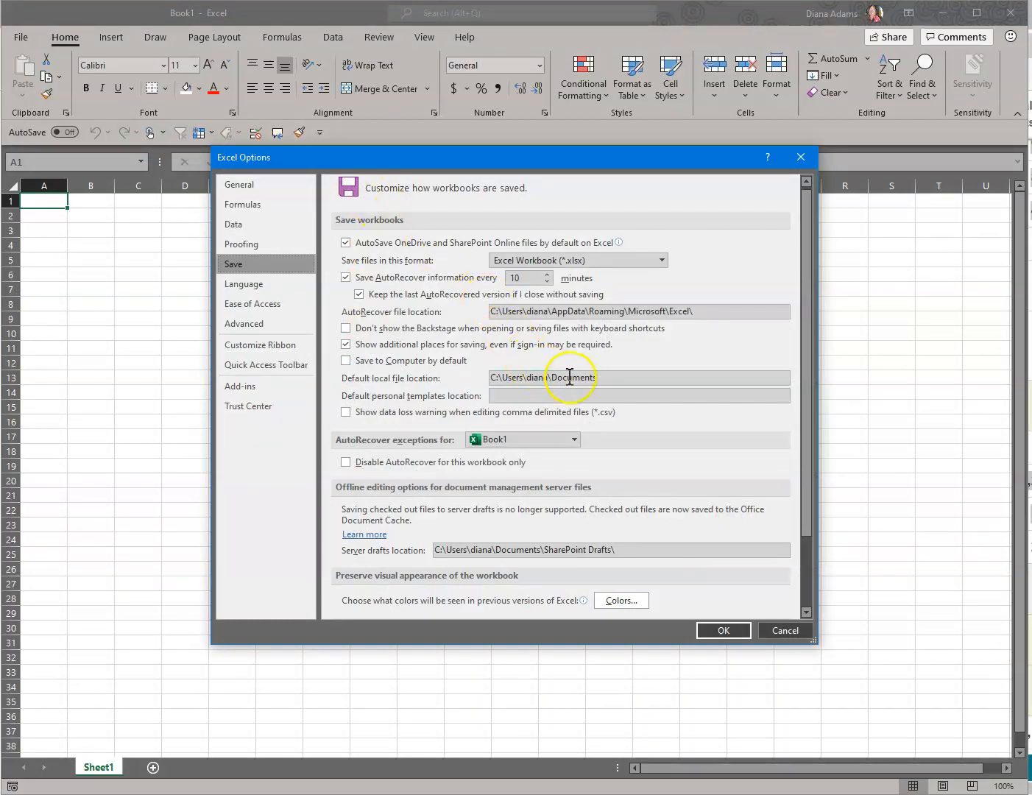
Replace the default local file location with the pasted OneDrive Documents path
double_click(543, 378)
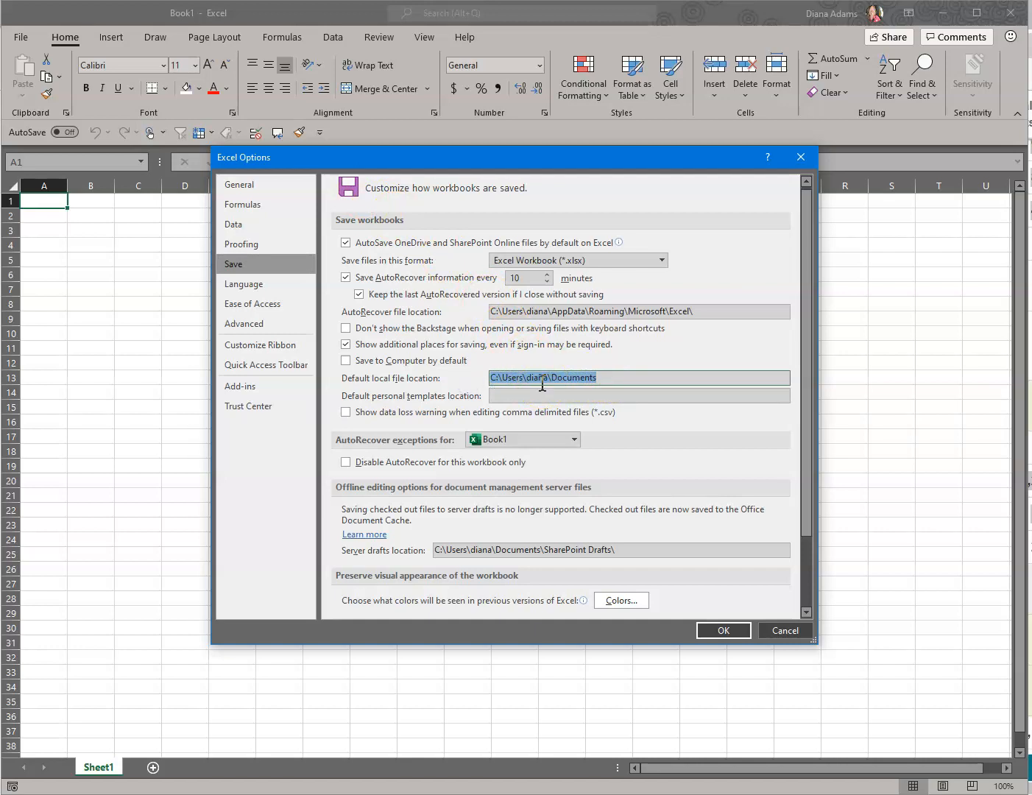
mouse_move(613, 375)
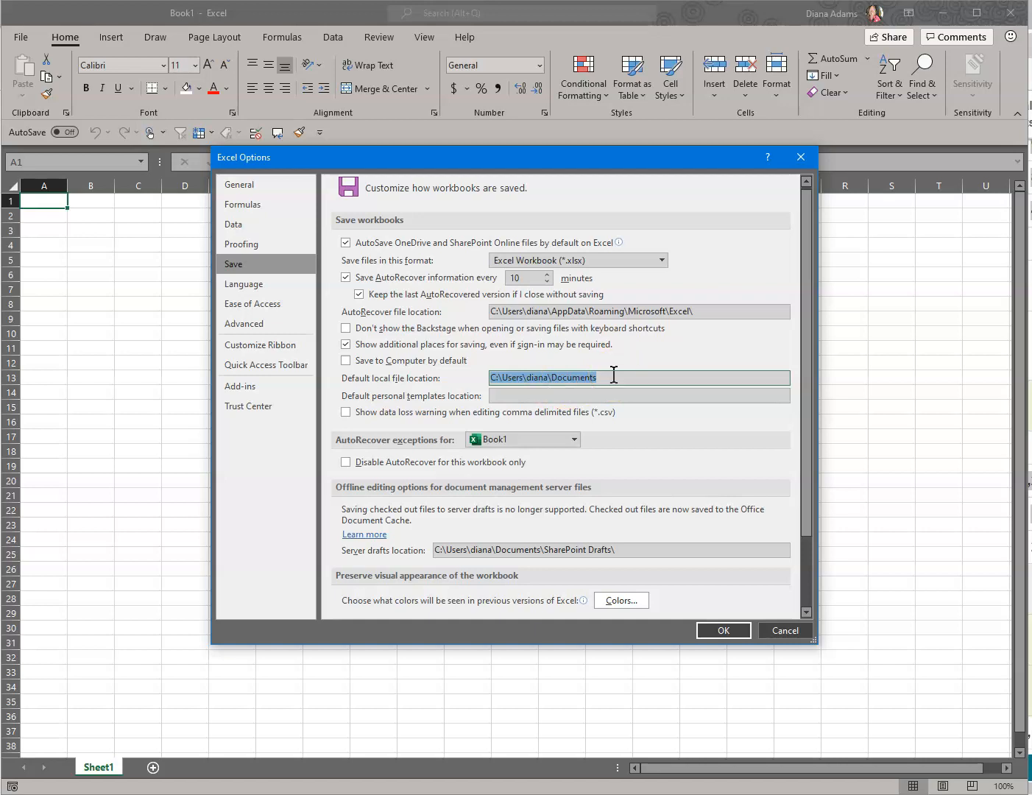
key("Delete")
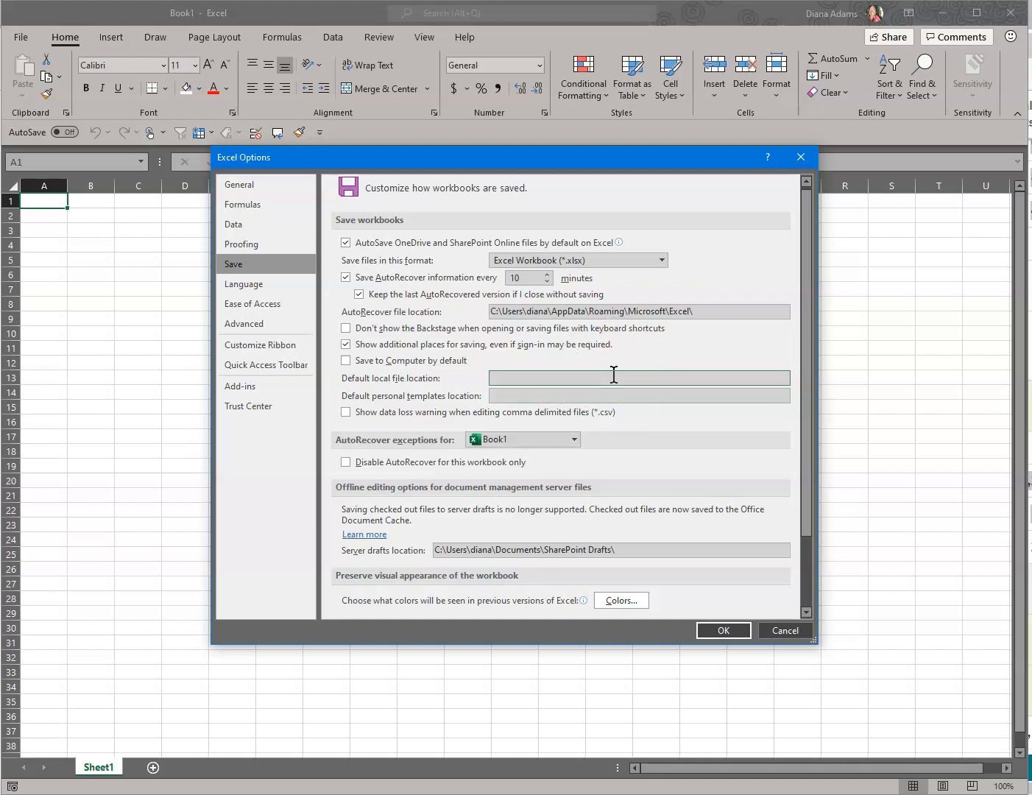
right_click(585, 377)
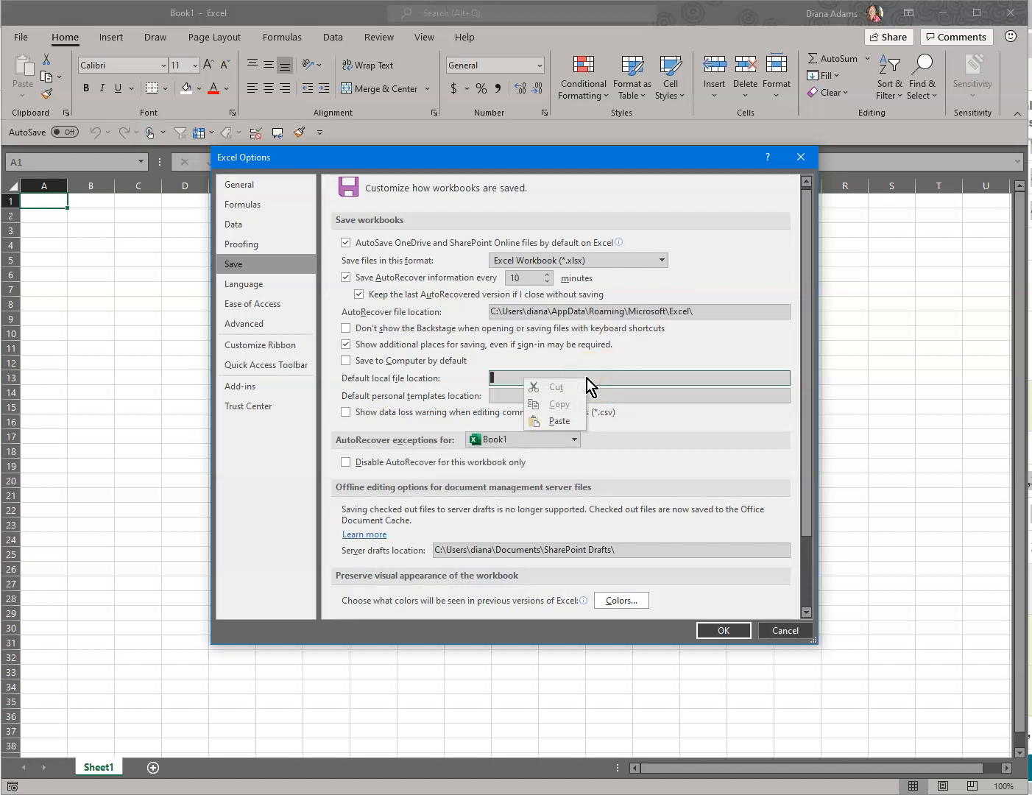
left_click(559, 421)
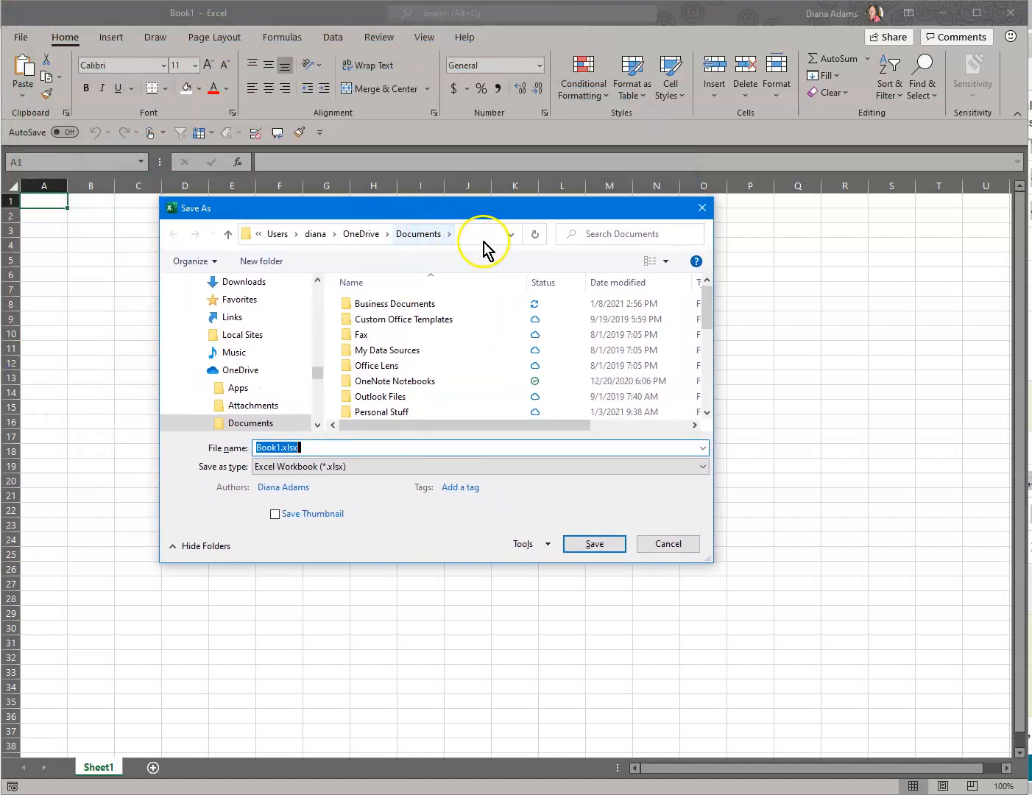
Confirm the Save As dialog shows the OneDrive Documents path, then cancel it
left_click(482, 234)
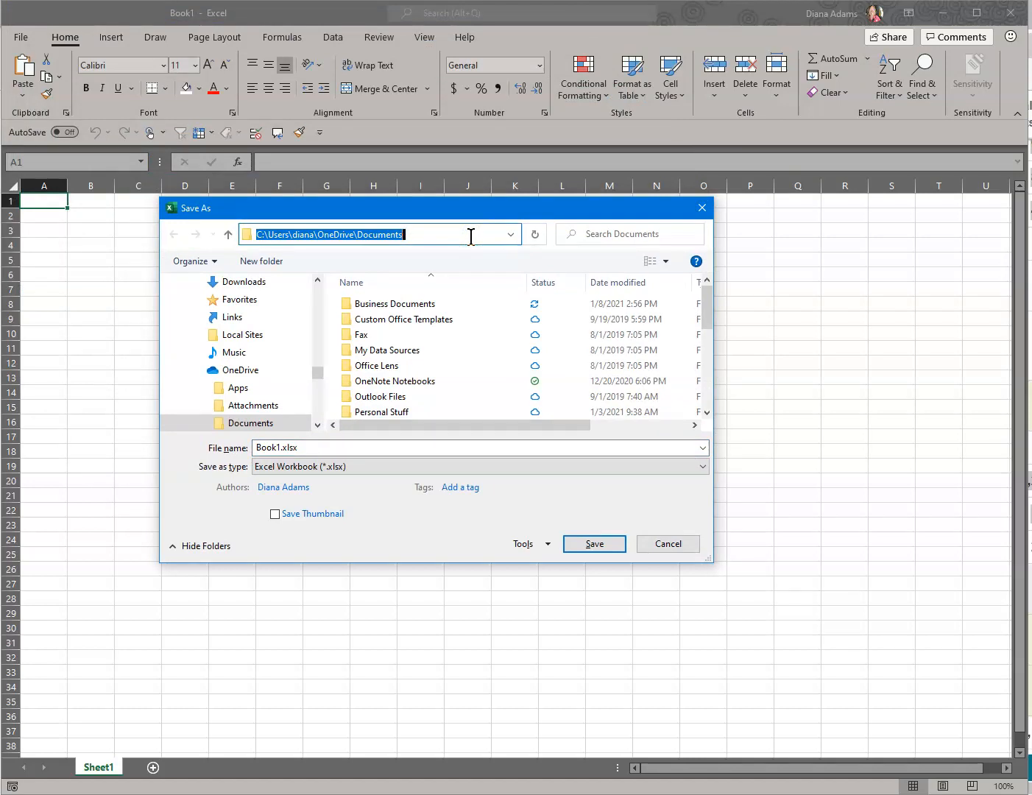
left_click(667, 543)
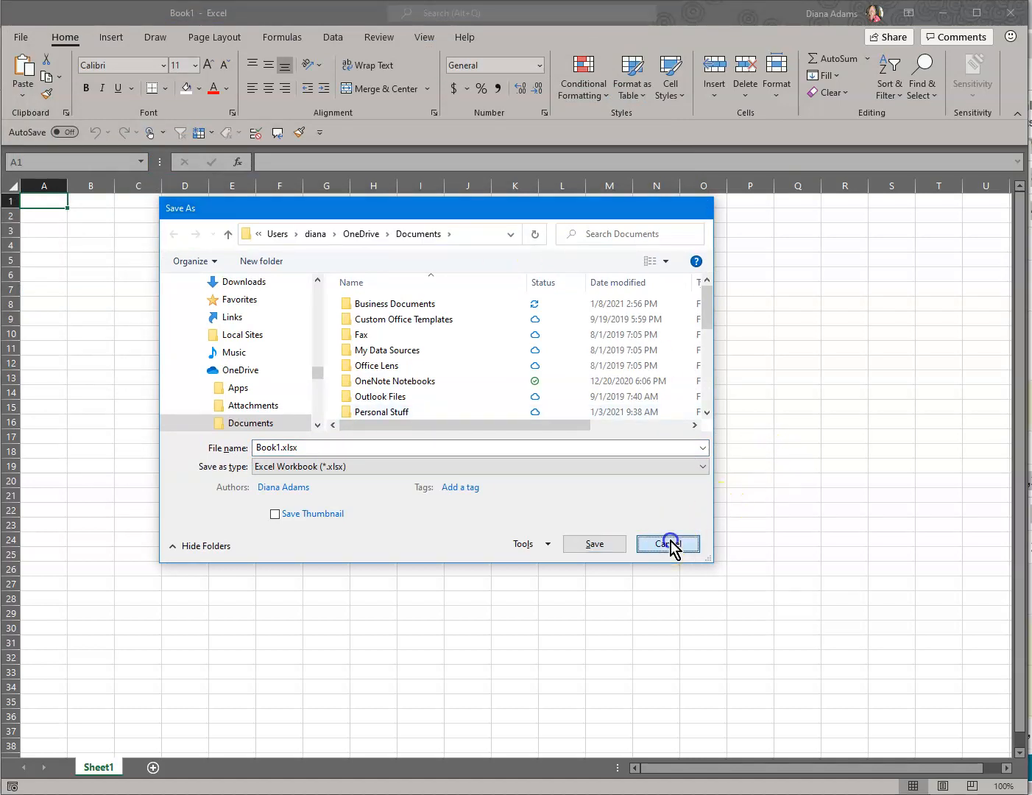
left_click(667, 543)
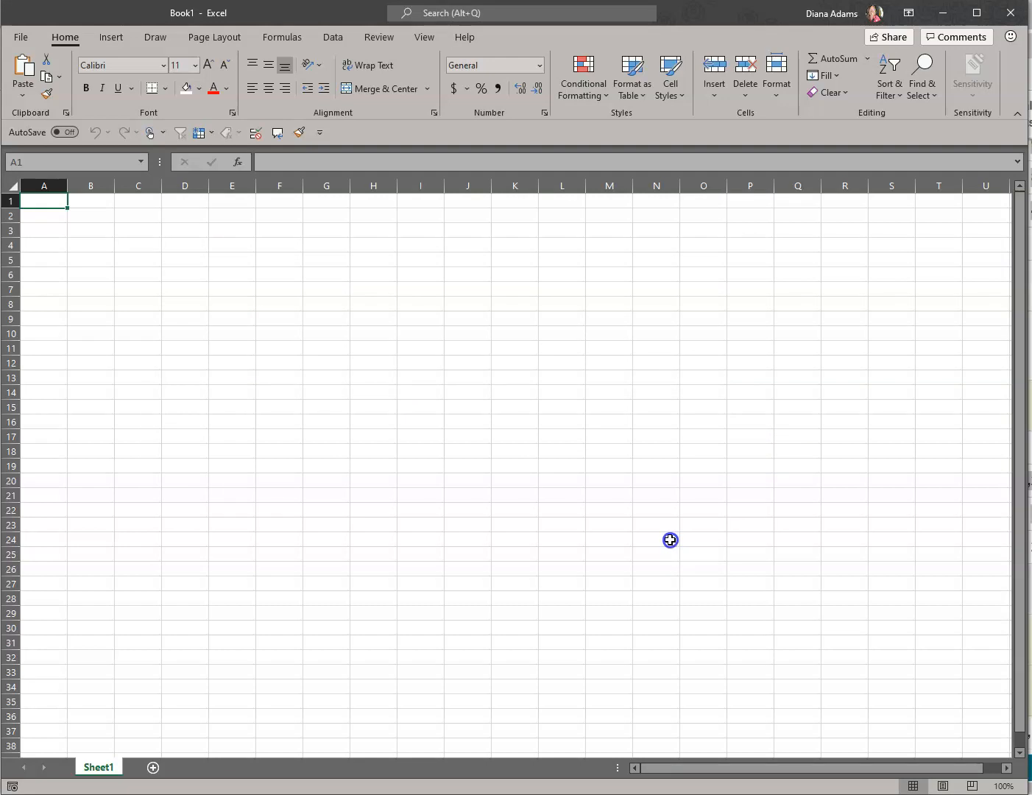